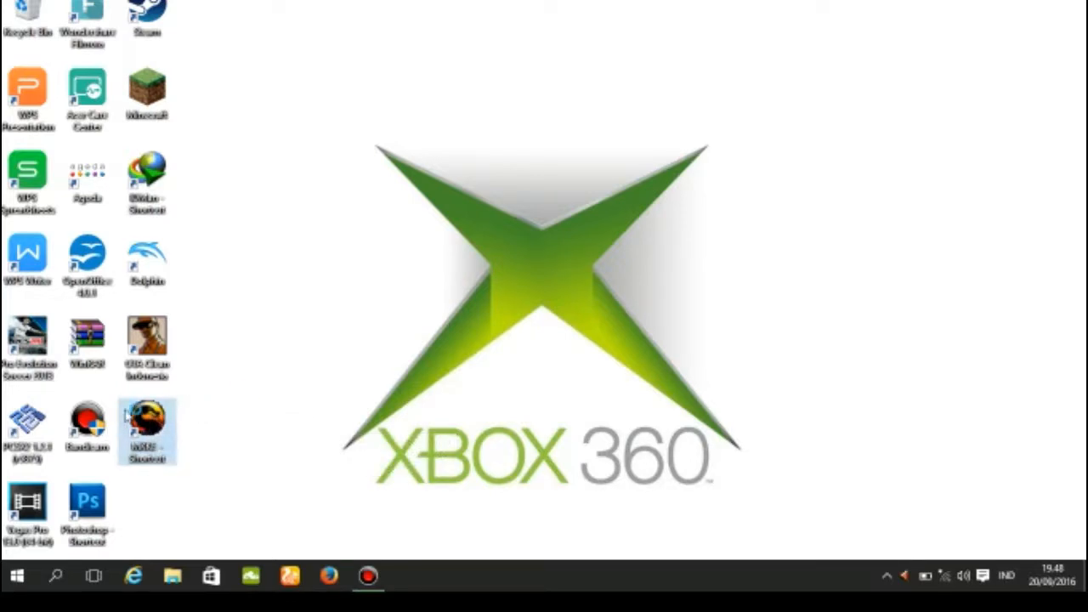
Try launching Mortal Kombat Komplete Edition, then bring up the Run dialog with %appdata% entered.
double_click(146, 431)
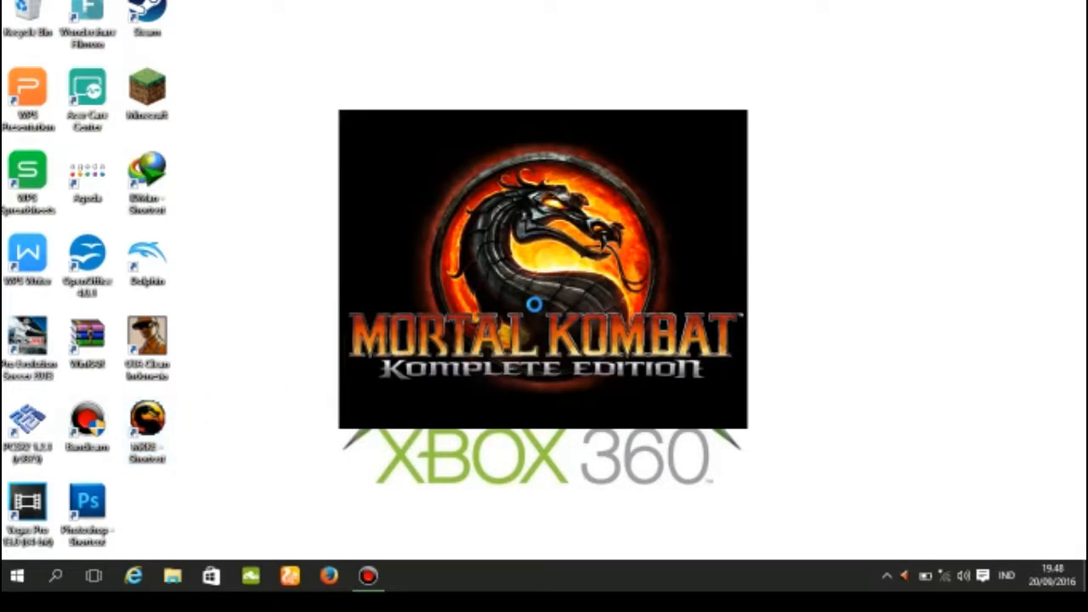
mouse_move(564, 288)
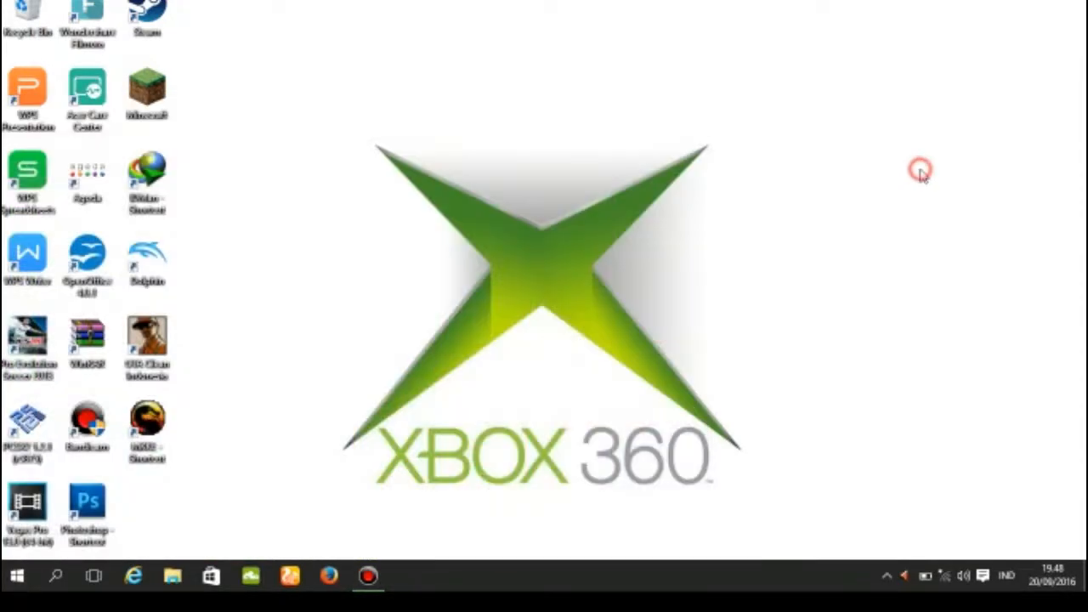
key("Win+r")
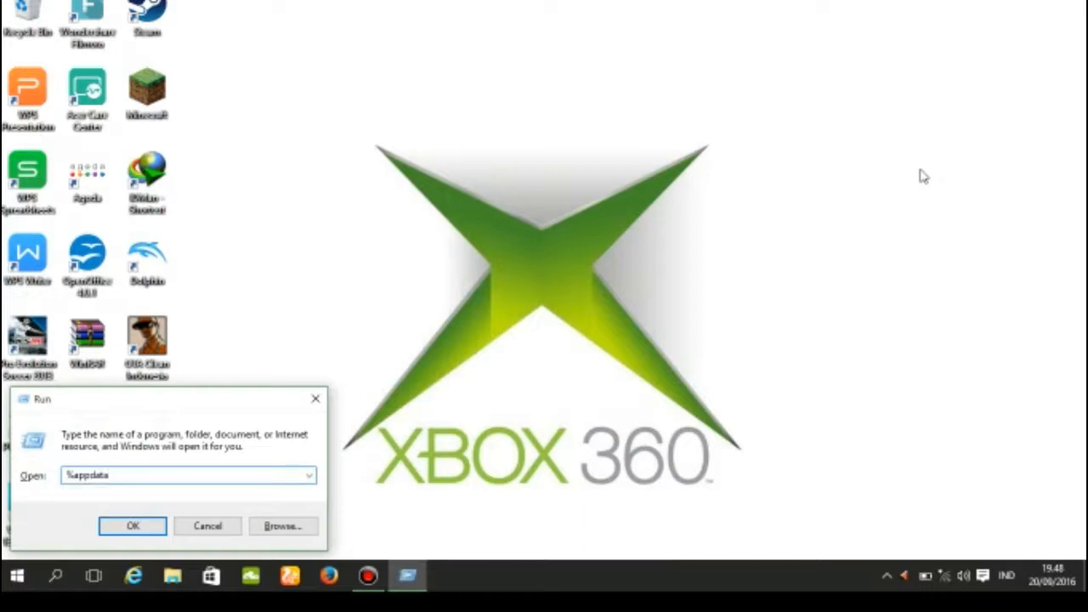
Open the AppData\Roaming folder in File Explorer, where the MKKE folder is listed.
left_click(132, 525)
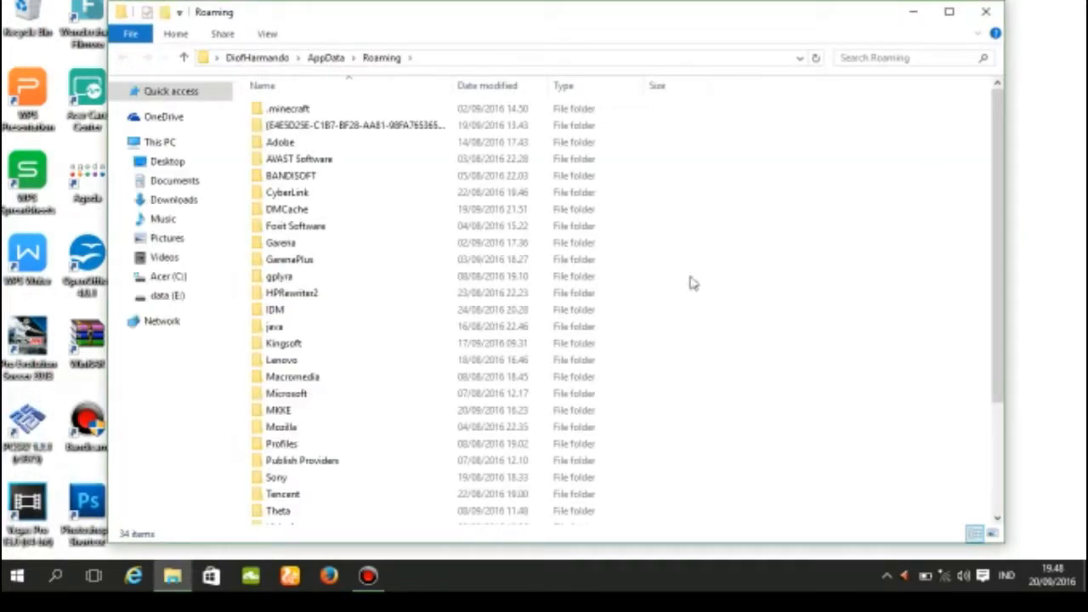
left_click(289, 109)
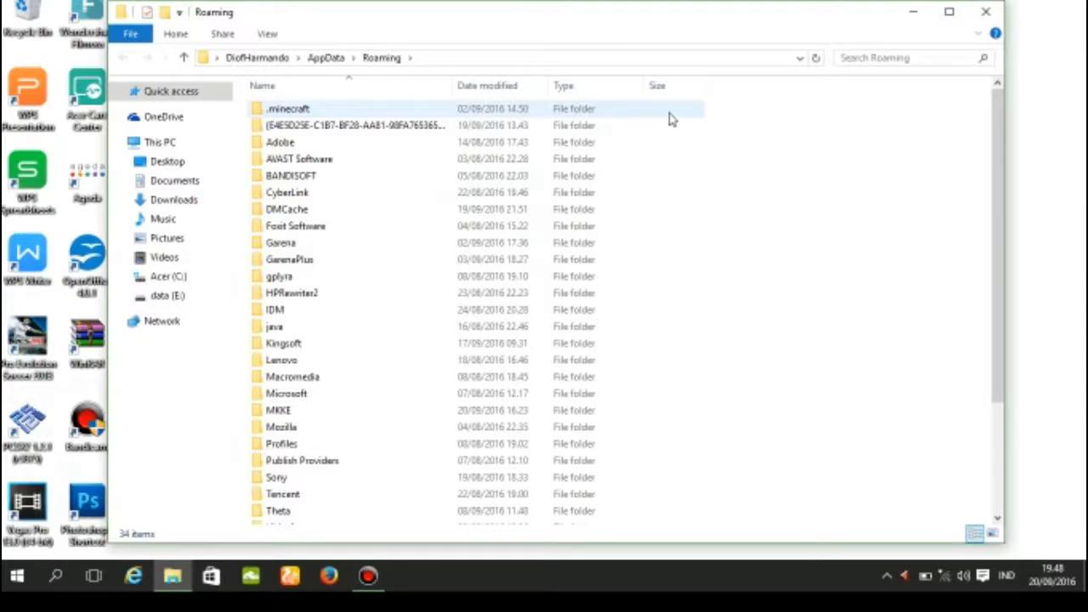
mouse_move(629, 134)
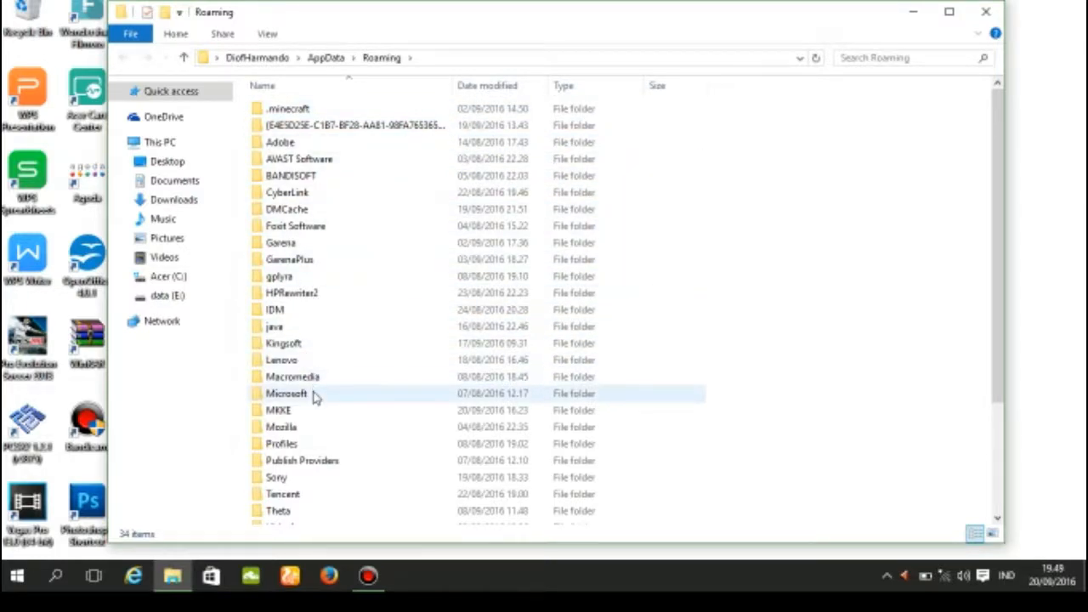
mouse_move(306, 417)
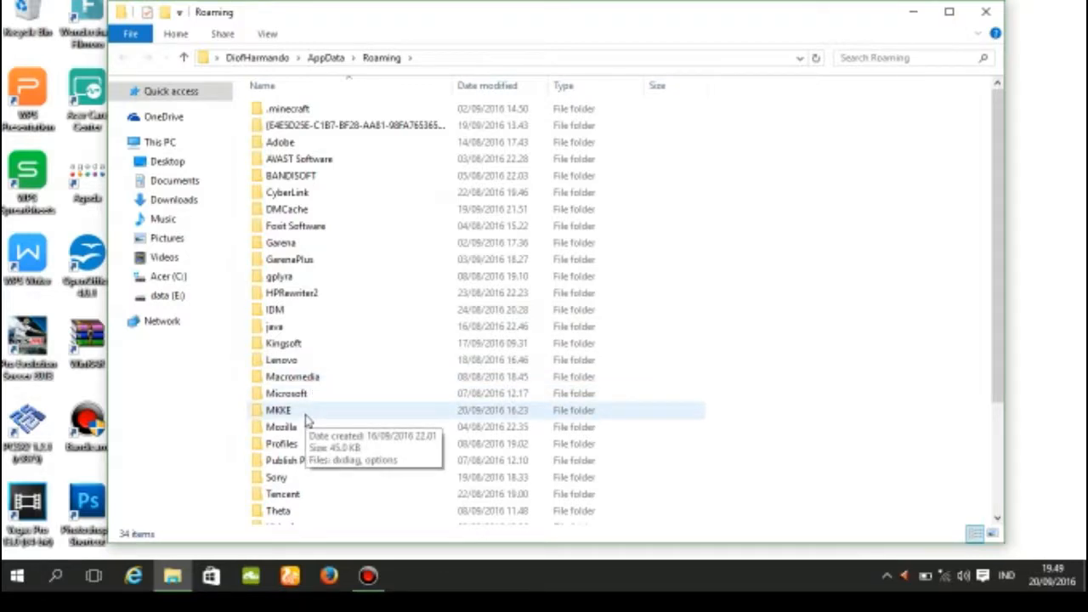
Delete the options configuration file inside the MKKE folder, leaving only dxdiag.
double_click(279, 409)
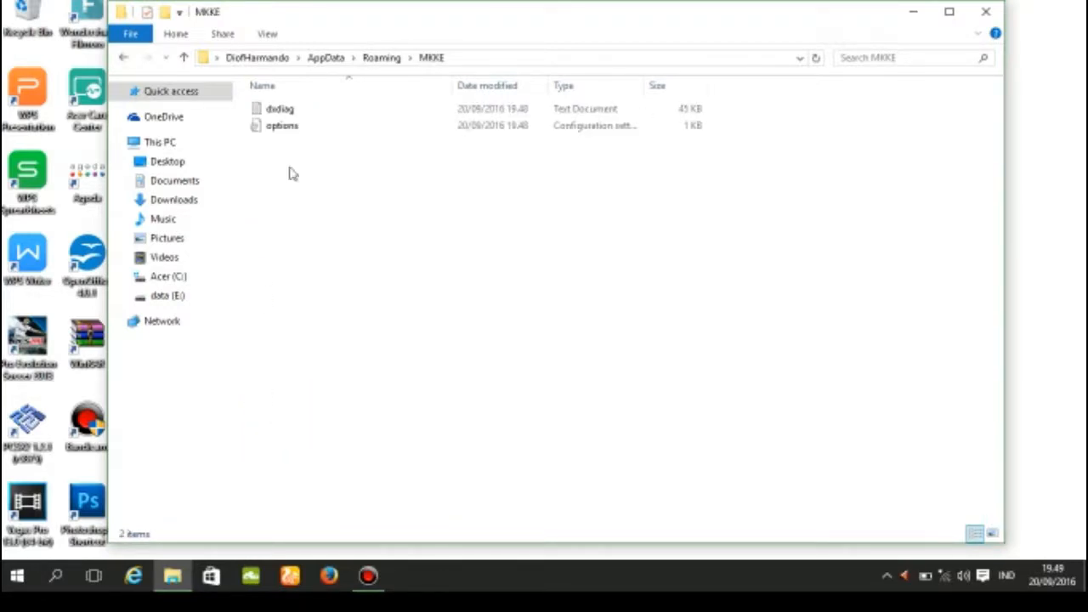
mouse_move(354, 195)
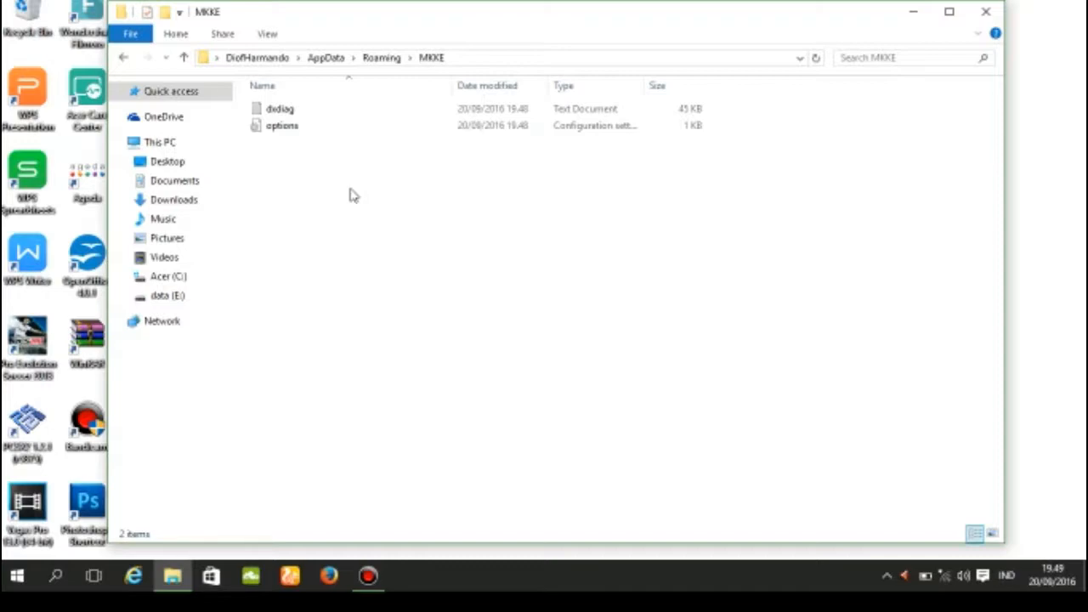
mouse_move(296, 156)
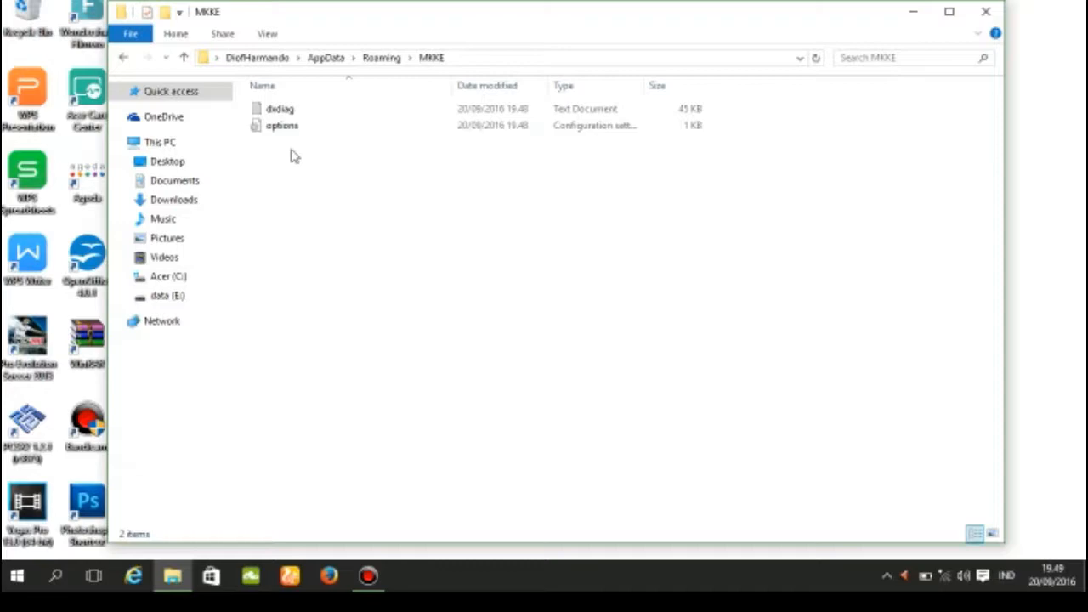
left_click(282, 125)
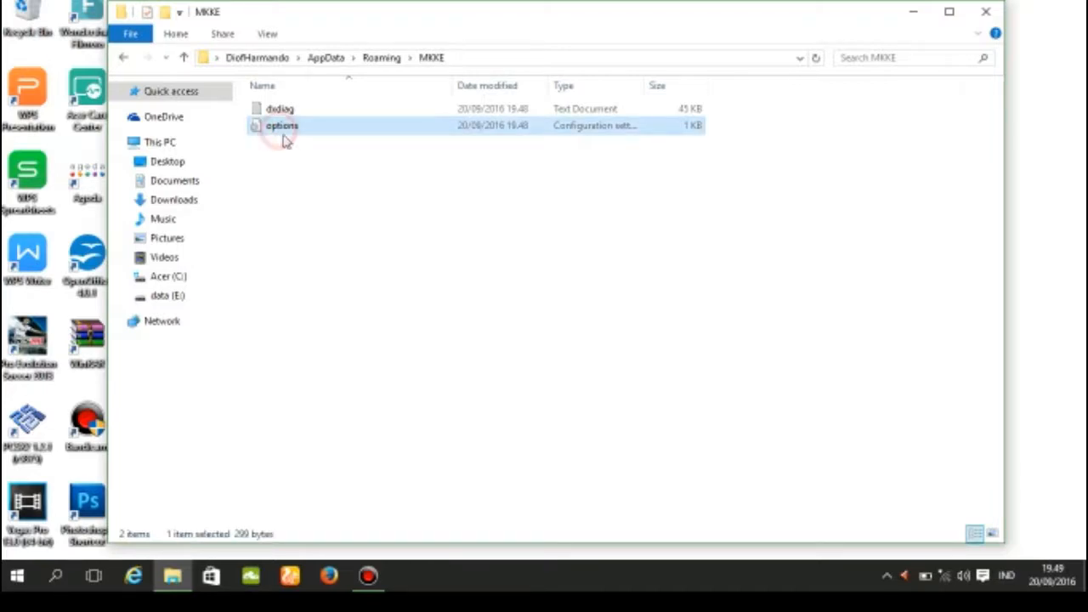
right_click(282, 126)
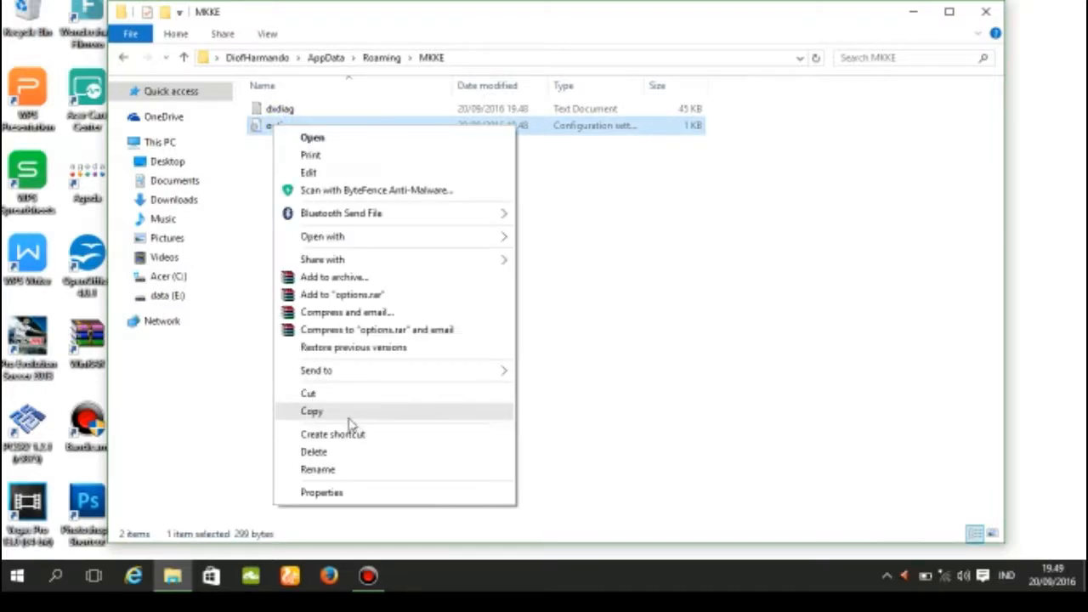
left_click(313, 452)
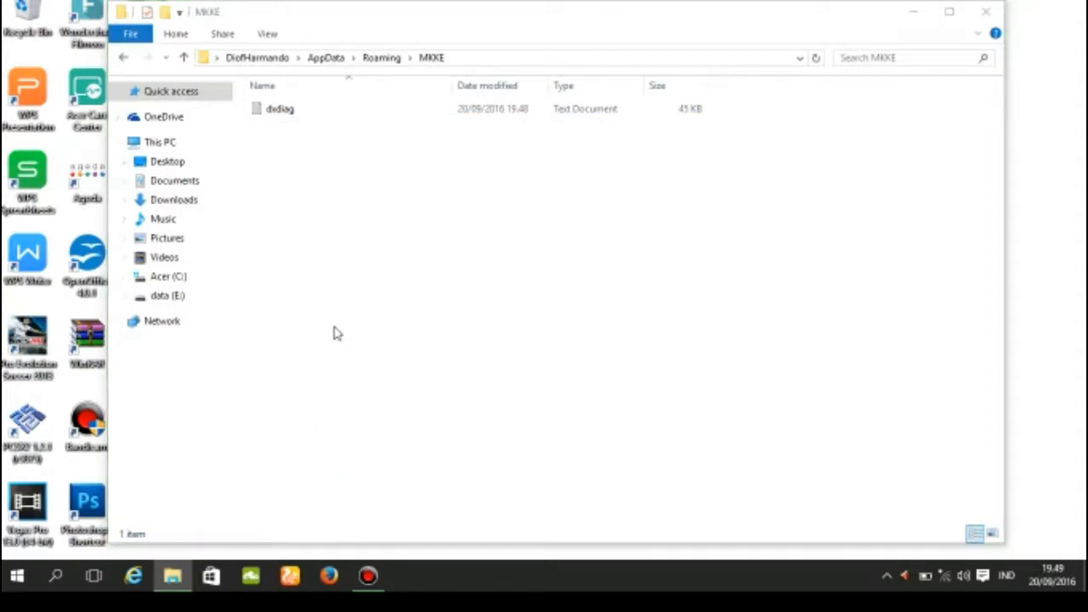
mouse_move(391, 306)
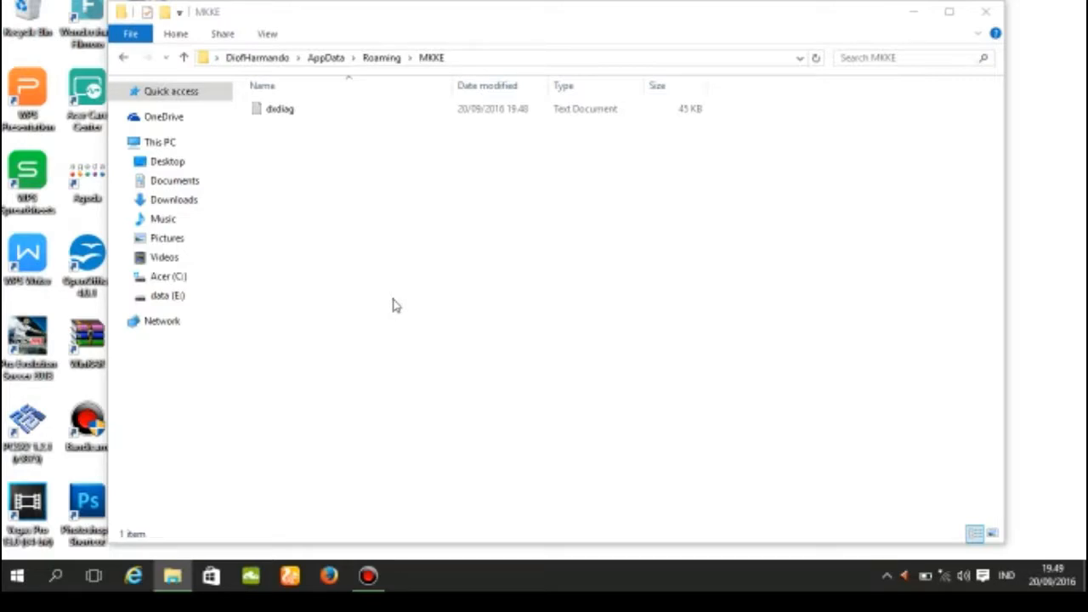
mouse_move(571, 174)
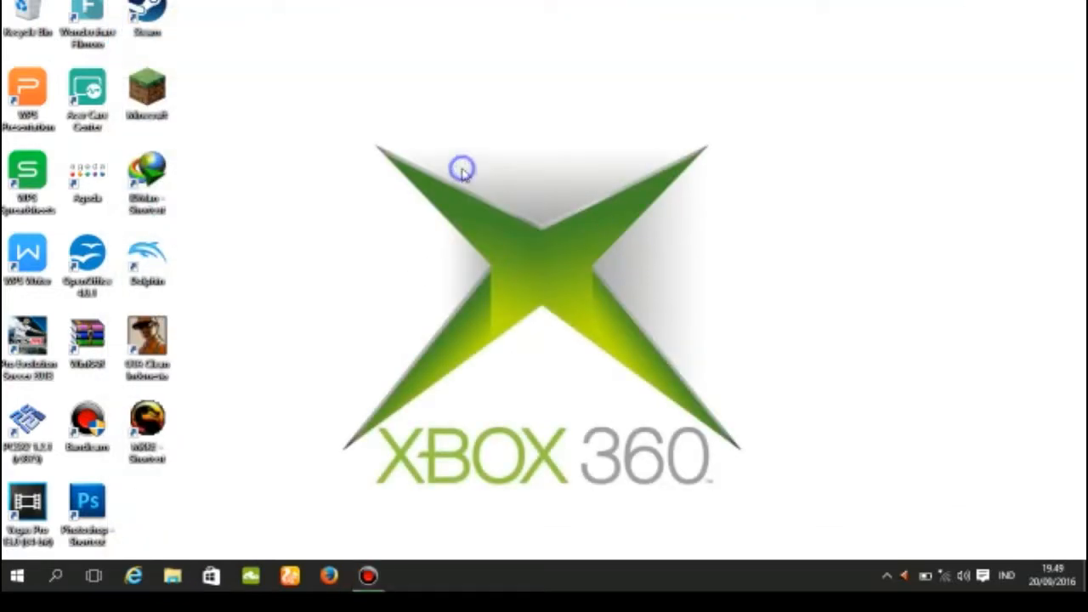
mouse_move(442, 221)
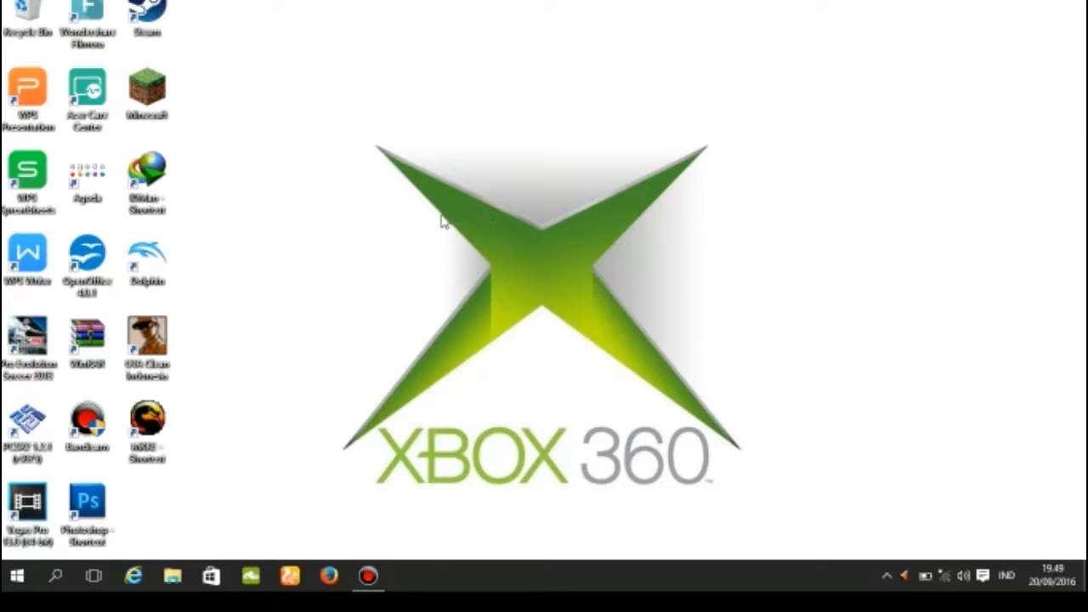
mouse_move(122, 388)
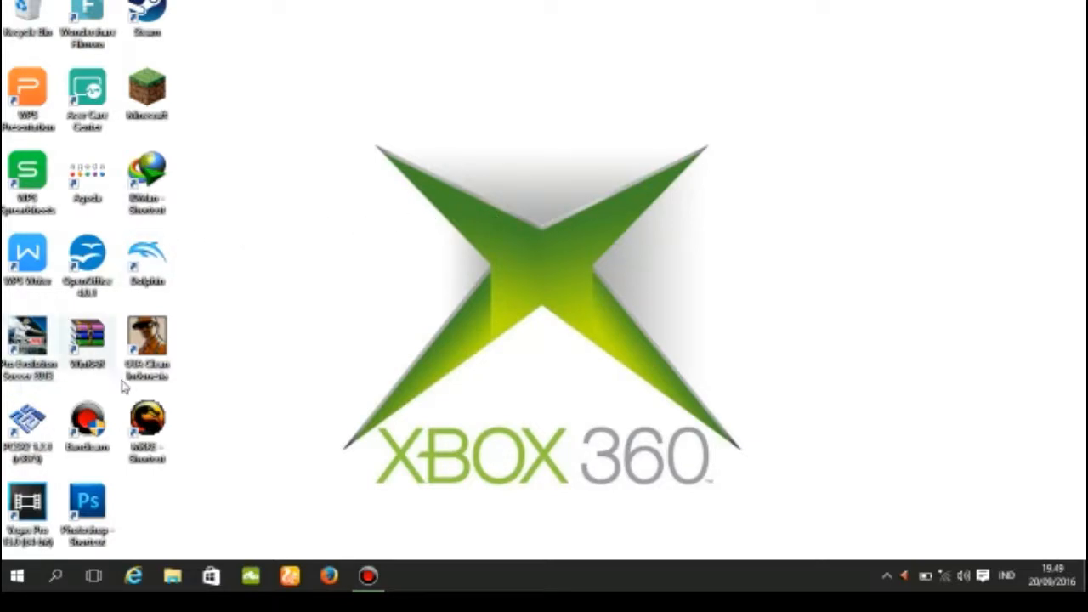
Relaunch Mortal Kombat Komplete Edition from its desktop shortcut so the splash loads.
double_click(146, 428)
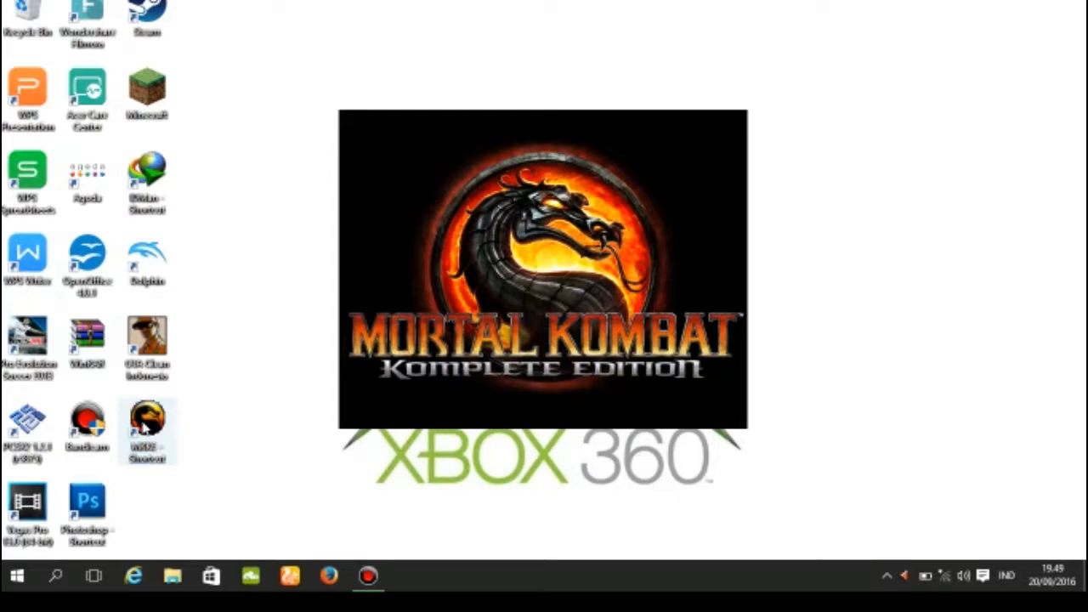
double_click(146, 428)
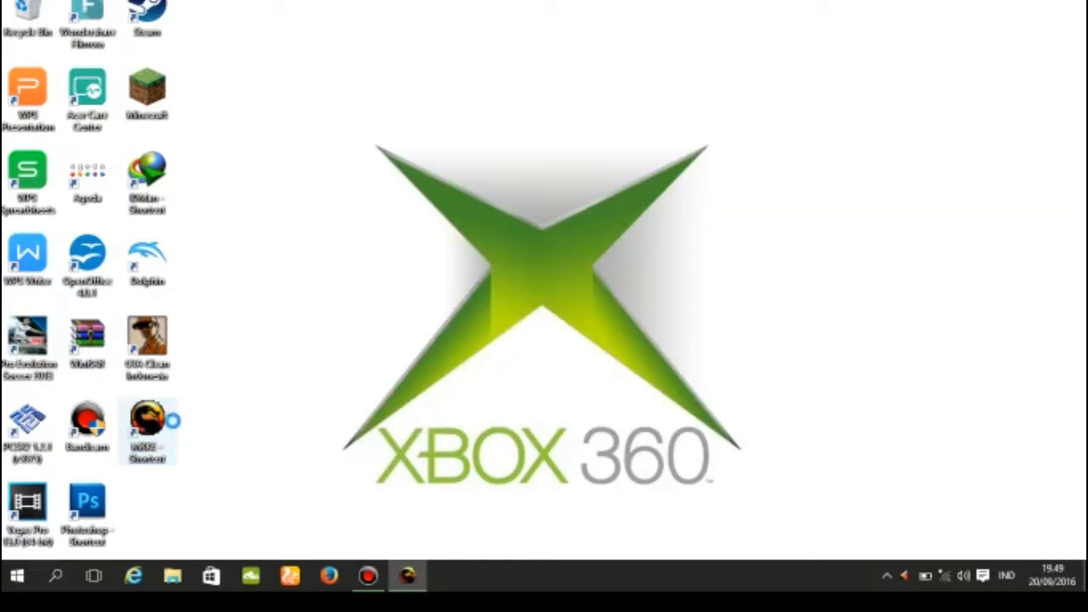